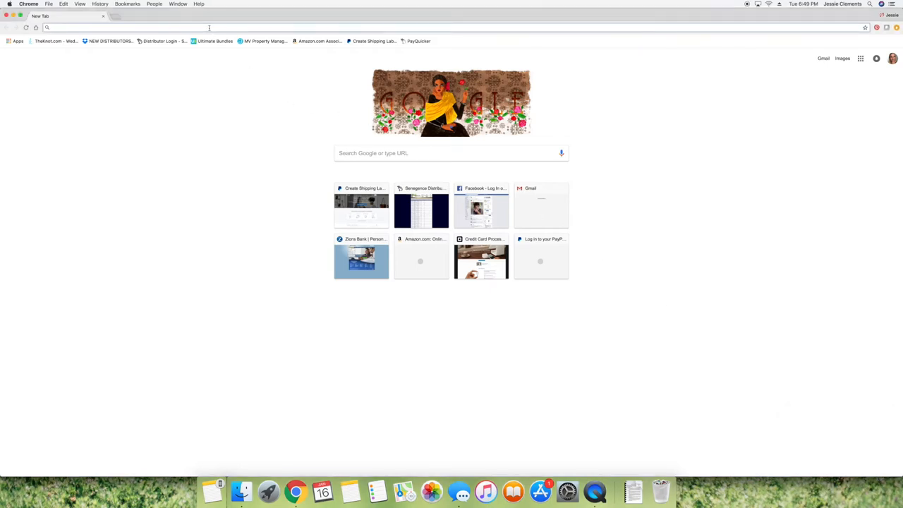
# - Navigate the new Chrome tab to the CinchShare homepage from the address bar
pyautogui.write('www.facebook.com')
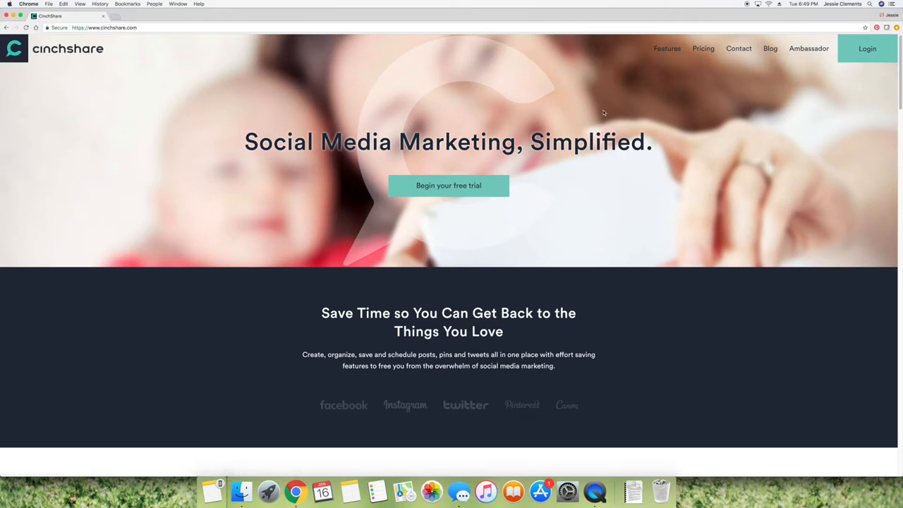
pyautogui.moveTo(557, 187)
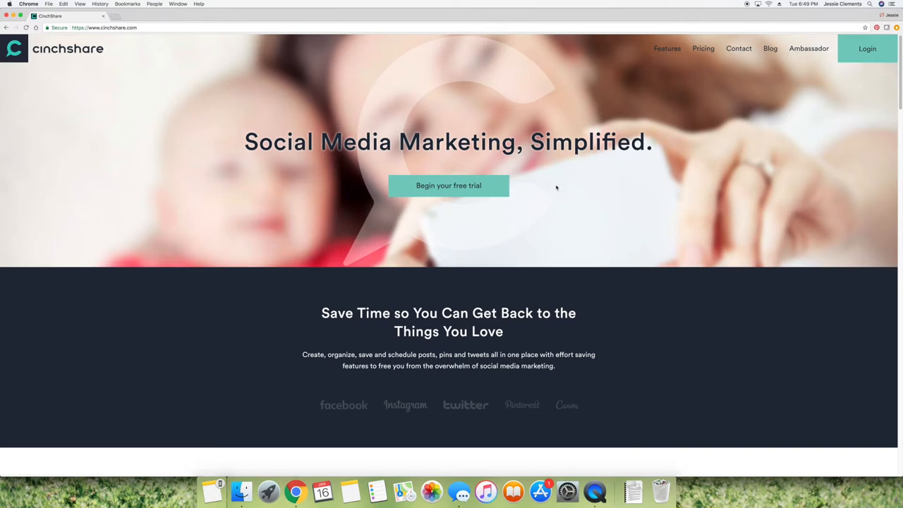
# - Sign in to the CinchShare account from the homepage's Login button
pyautogui.click(448, 186)
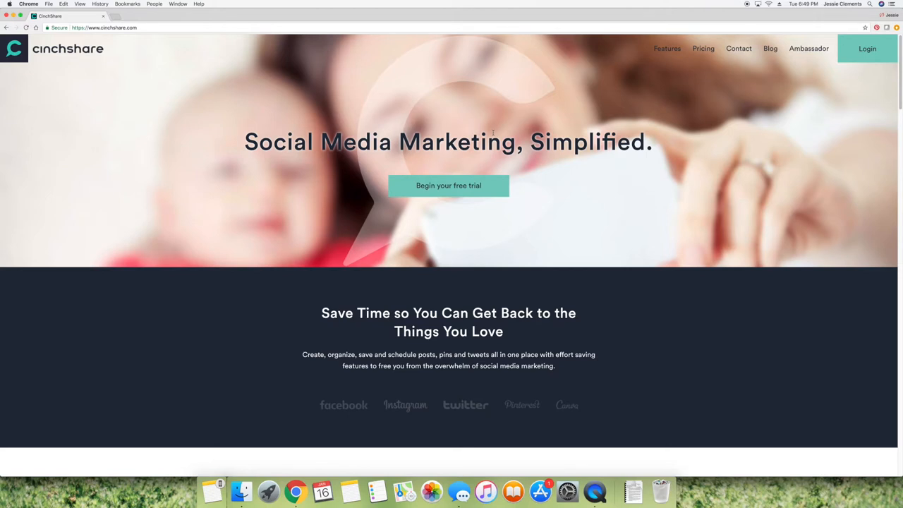
pyautogui.moveTo(865, 53)
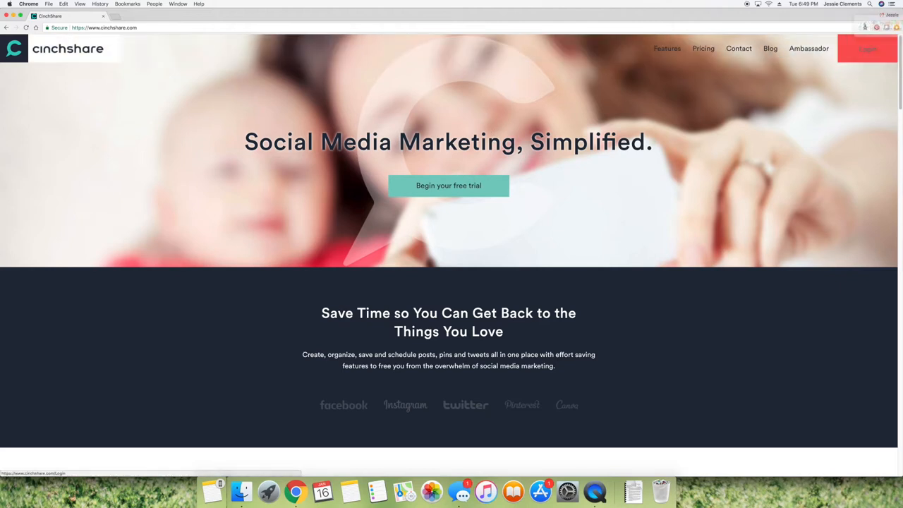
pyautogui.click(872, 50)
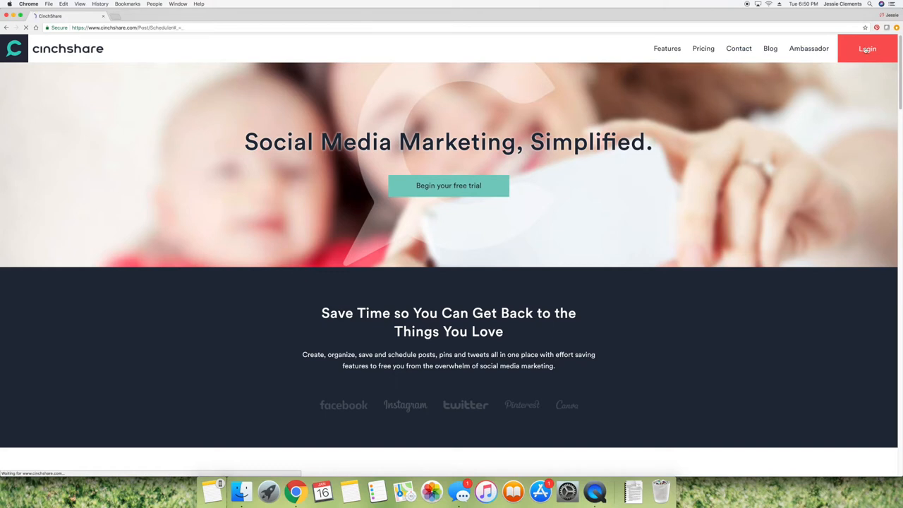
# - View My Networks and mark the Cosmetics party group as a favourite
pyautogui.click(866, 49)
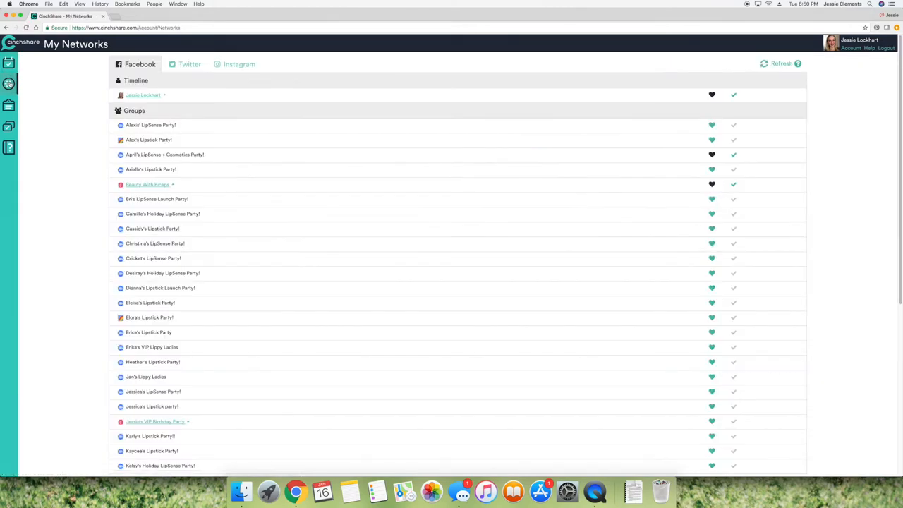
pyautogui.scroll(-3)
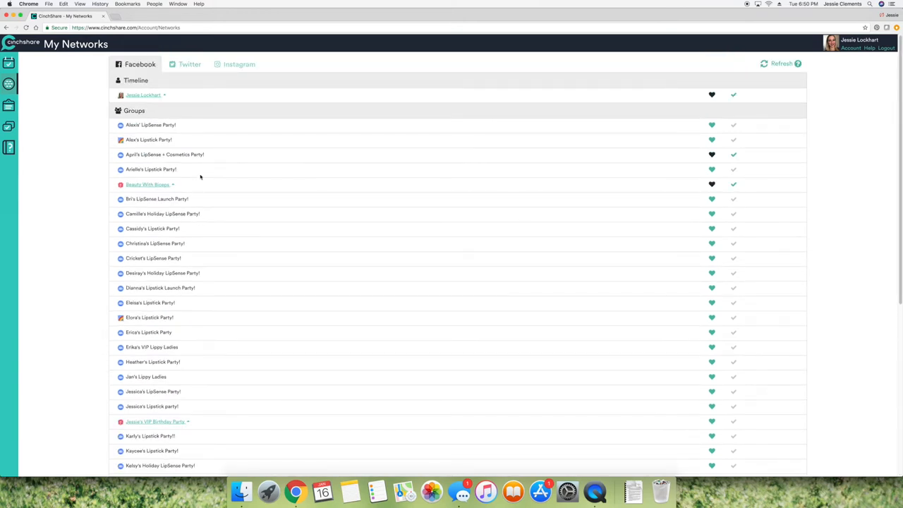
pyautogui.moveTo(245, 172)
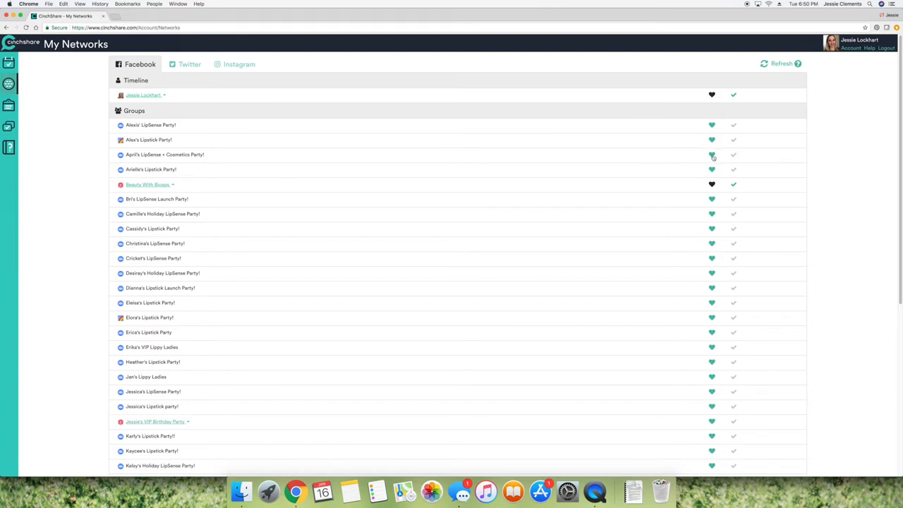
pyautogui.click(711, 154)
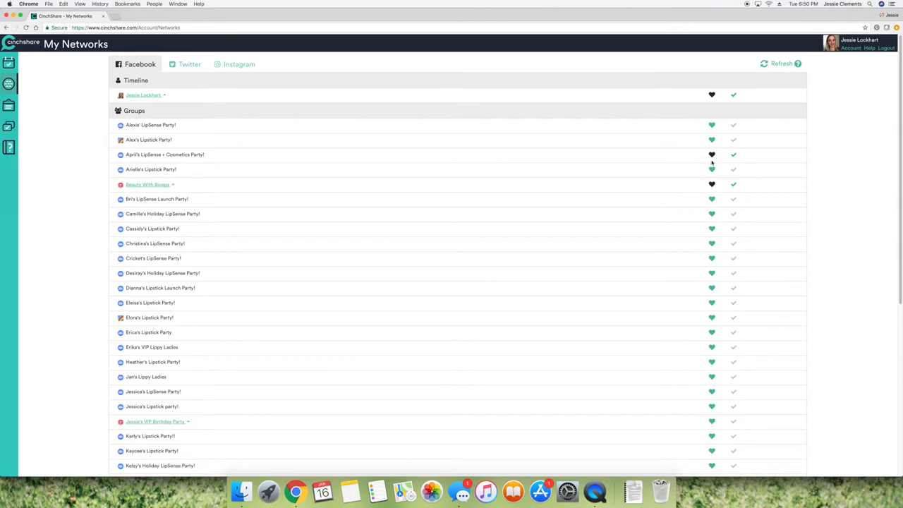
pyautogui.moveTo(723, 155)
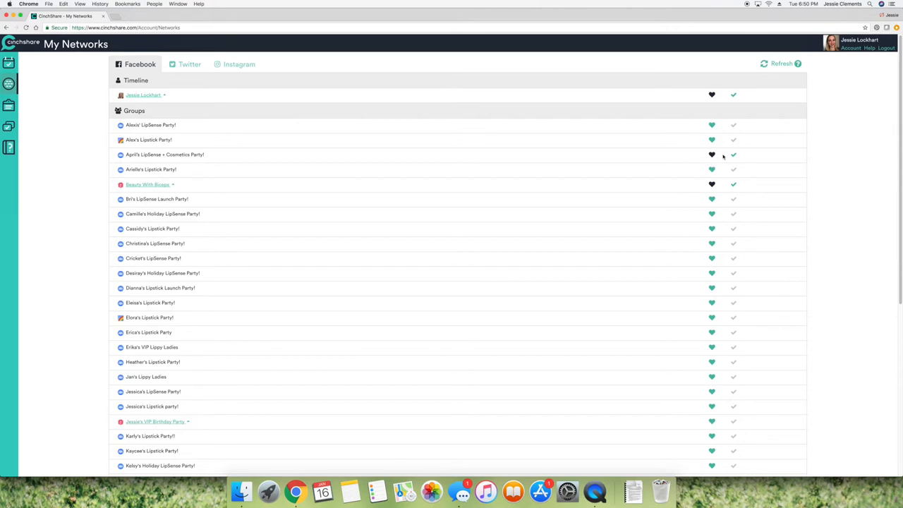
pyautogui.scroll(-3)
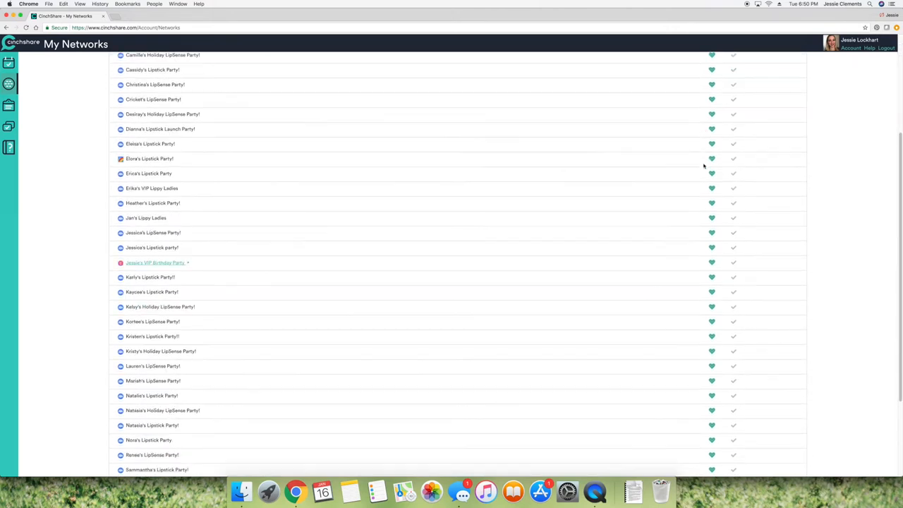
pyautogui.scroll(-3)
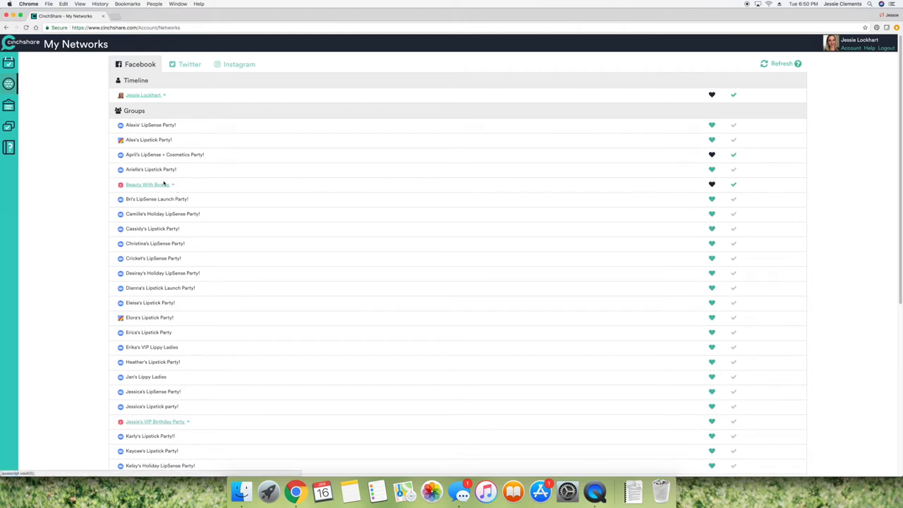
pyautogui.moveTo(193, 162)
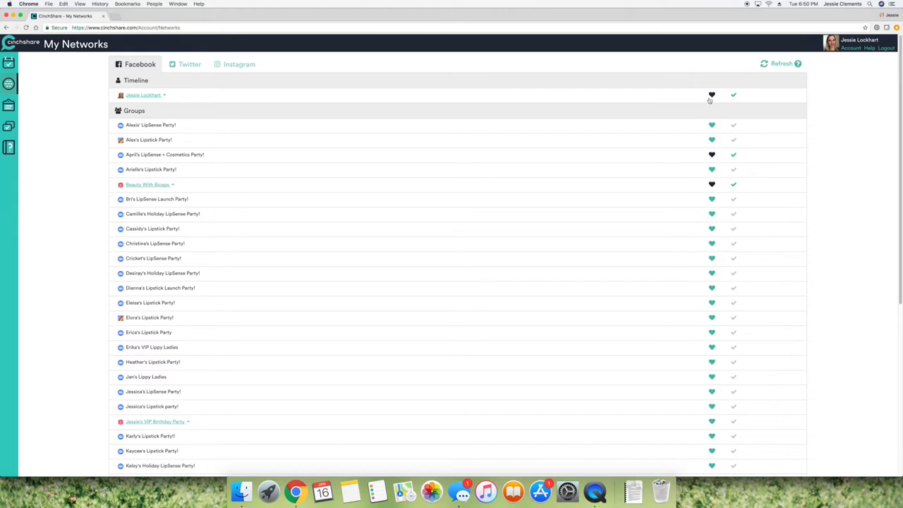
pyautogui.moveTo(711, 96)
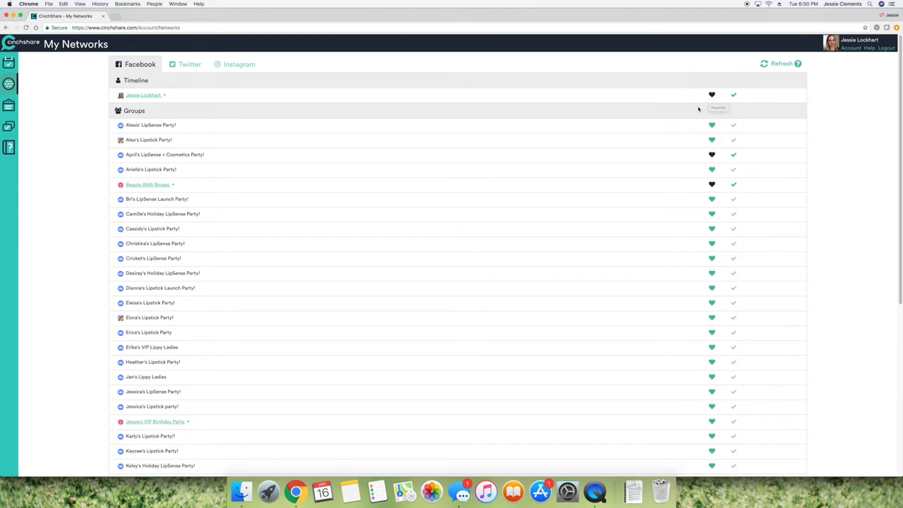
pyautogui.moveTo(698, 109)
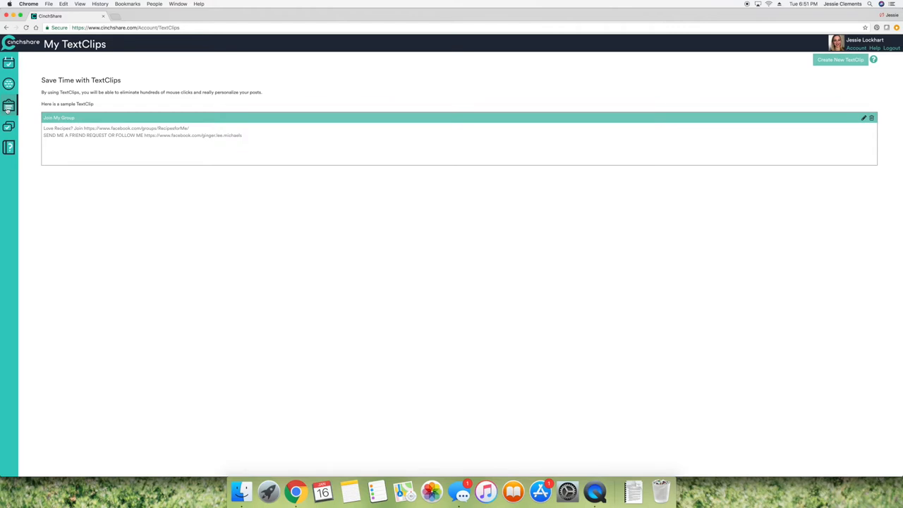
pyautogui.moveTo(383, 170)
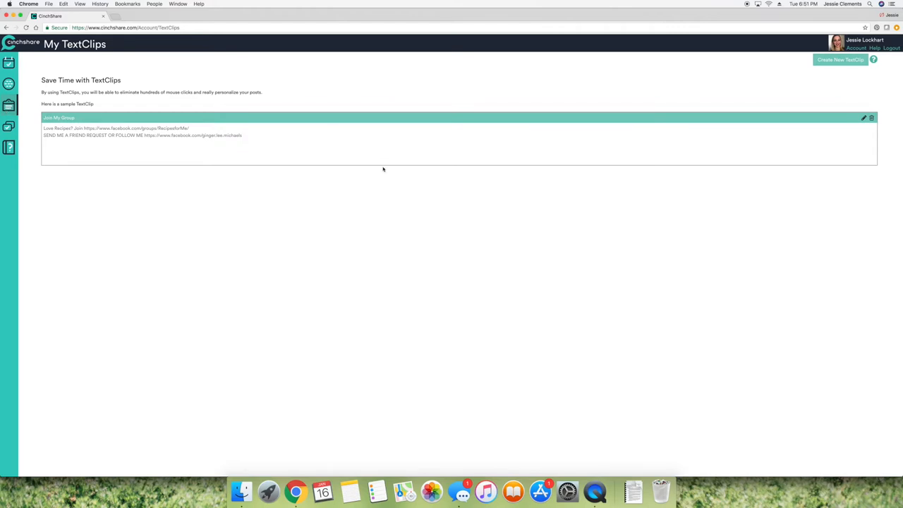
pyautogui.moveTo(401, 176)
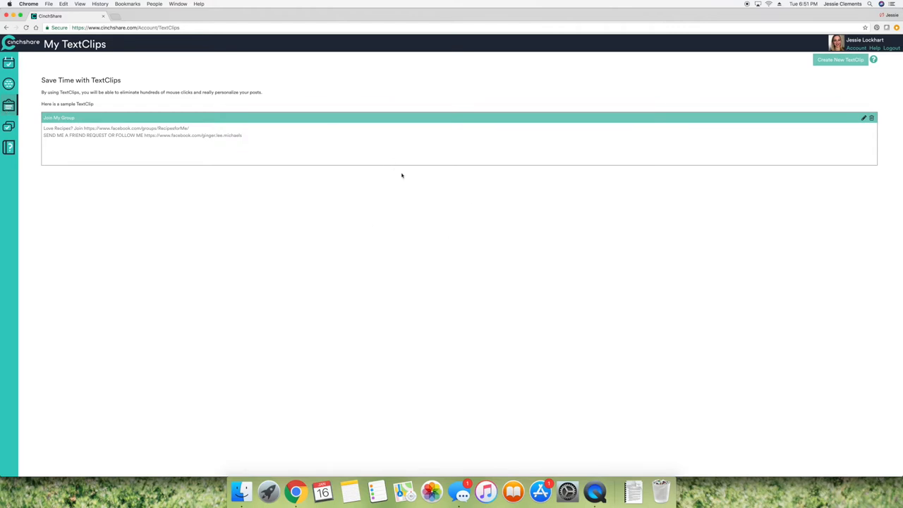
pyautogui.moveTo(112, 138)
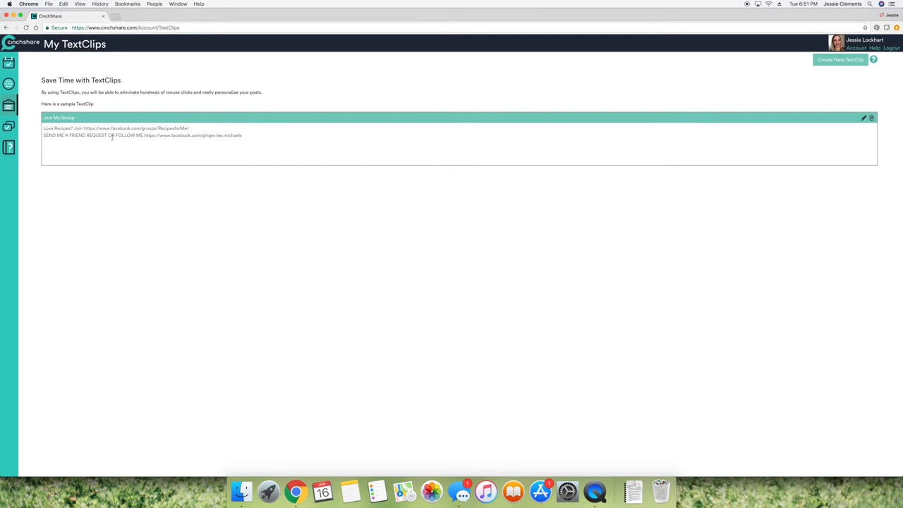
pyautogui.moveTo(24, 129)
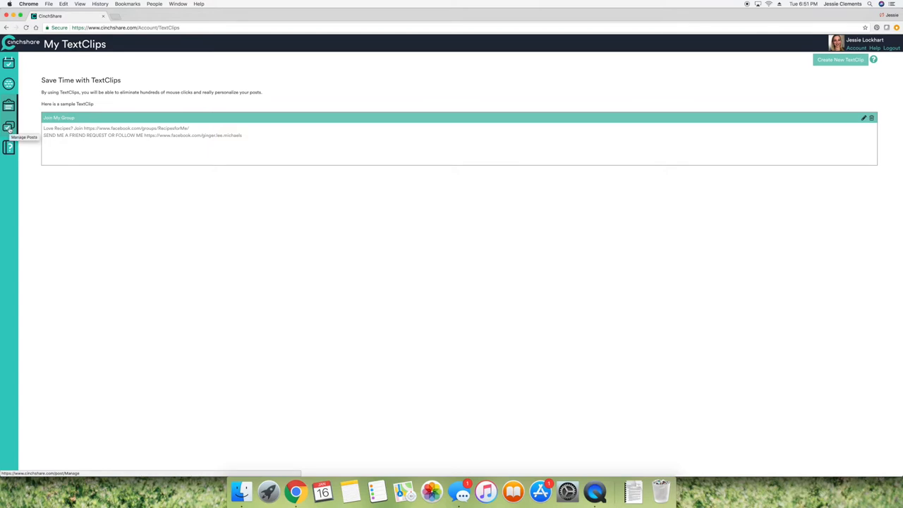
# - Move from the sample Join My Group text clip to the Manage Post Library
pyautogui.click(8, 130)
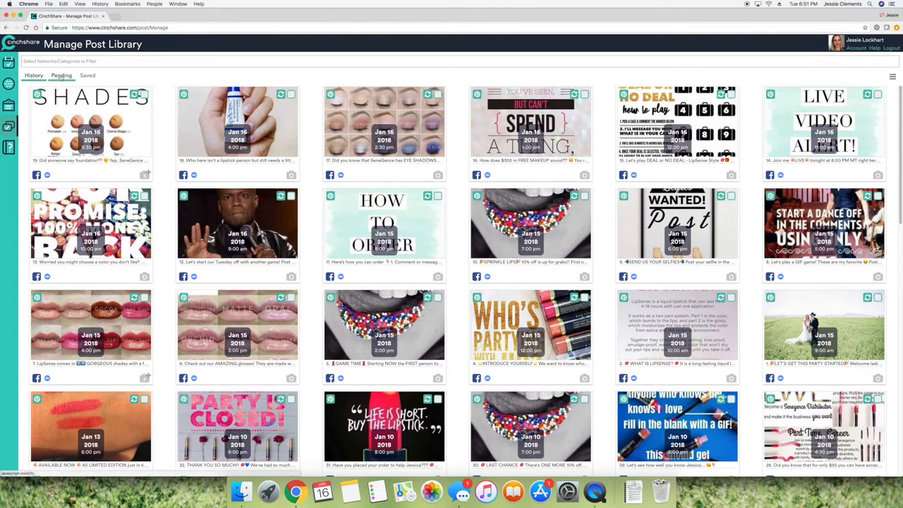
# - Check the empty Saved posts list, then return to the History of past posts
pyautogui.click(87, 76)
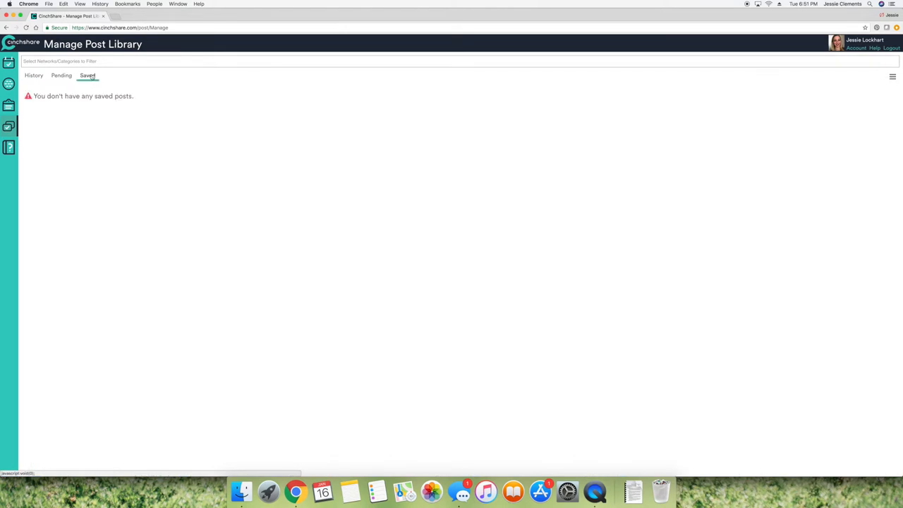
pyautogui.click(33, 75)
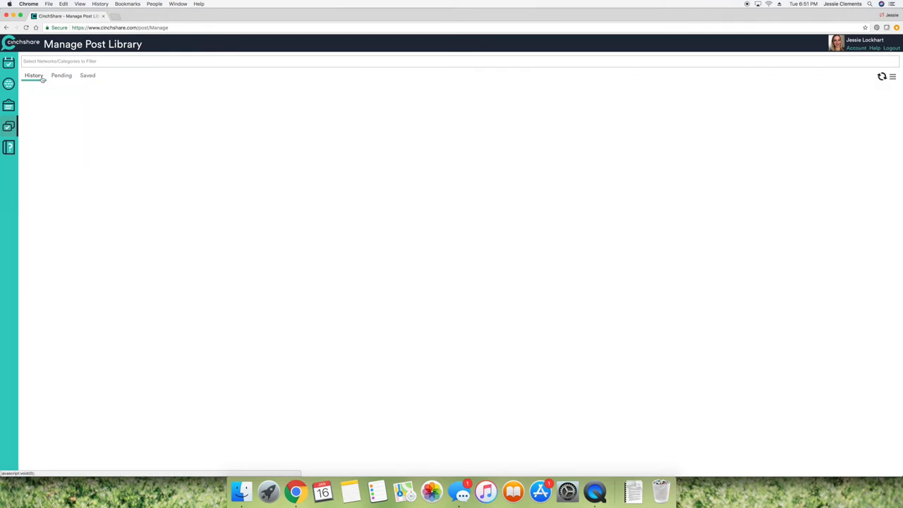
pyautogui.click(61, 76)
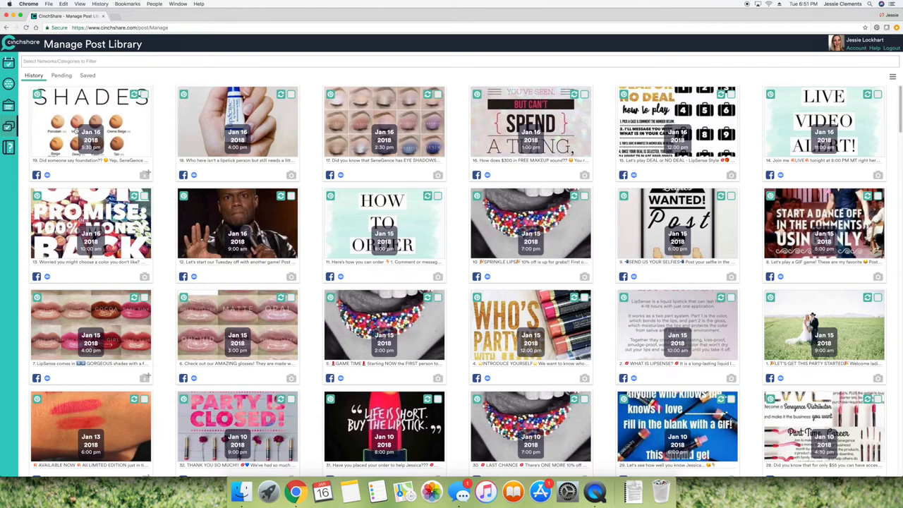
pyautogui.moveTo(160, 170)
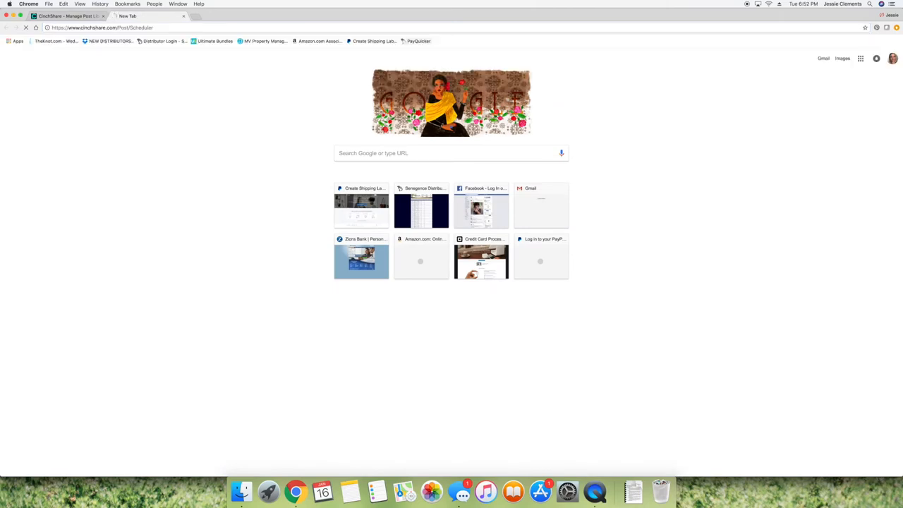
# - Switch back to the Manage Post Library tab
pyautogui.click(138, 17)
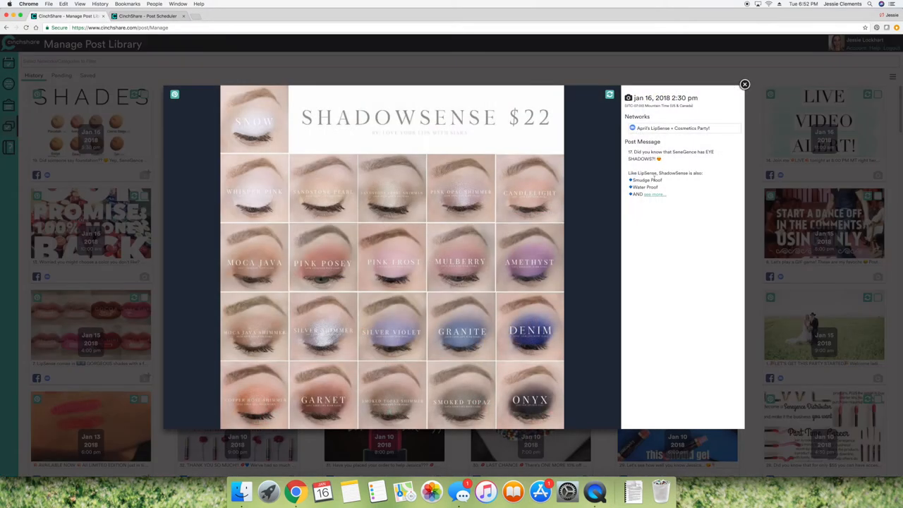
# - Expand the eye shadow post's full message, cancel saving its image, and return to the scheduler
pyautogui.click(650, 195)
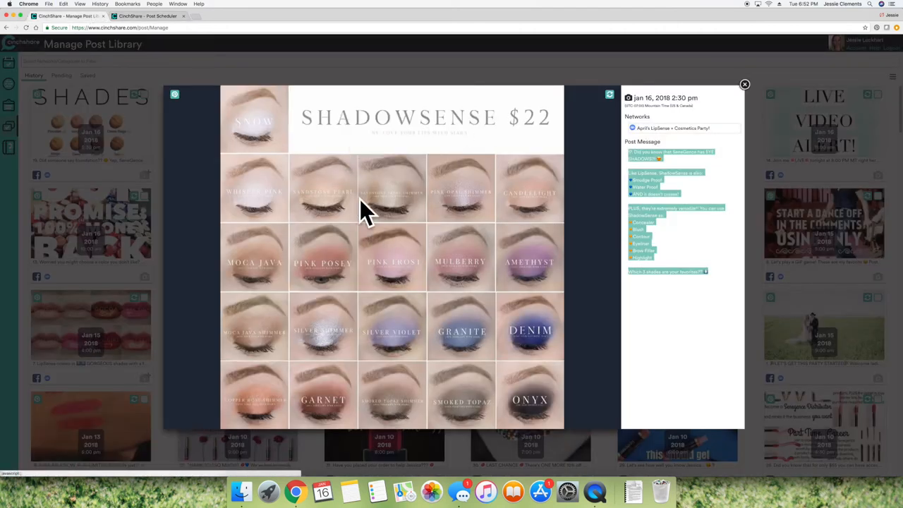
pyautogui.rightClick(392, 254)
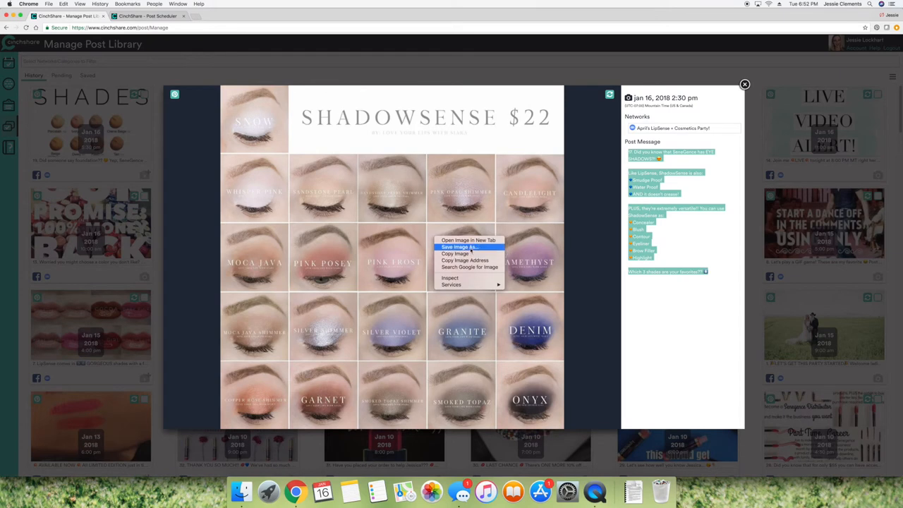
pyautogui.click(454, 246)
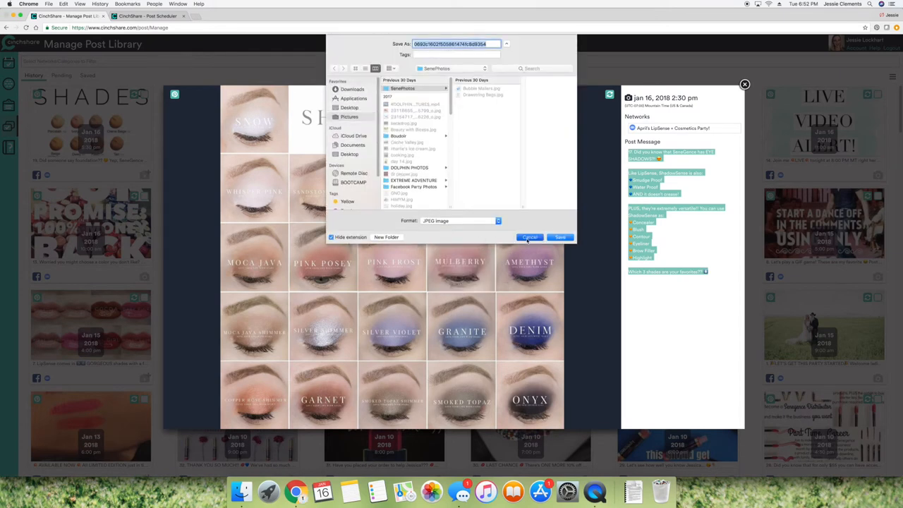
pyautogui.click(529, 237)
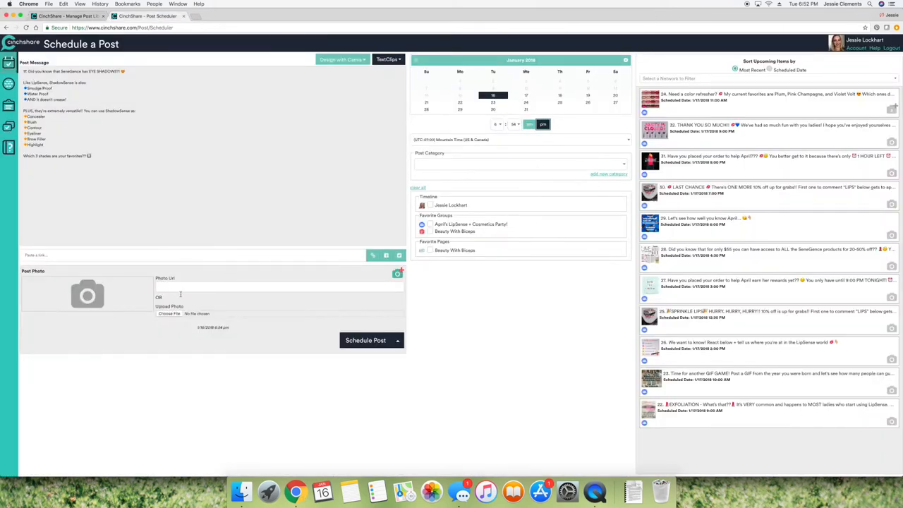
pyautogui.click(169, 314)
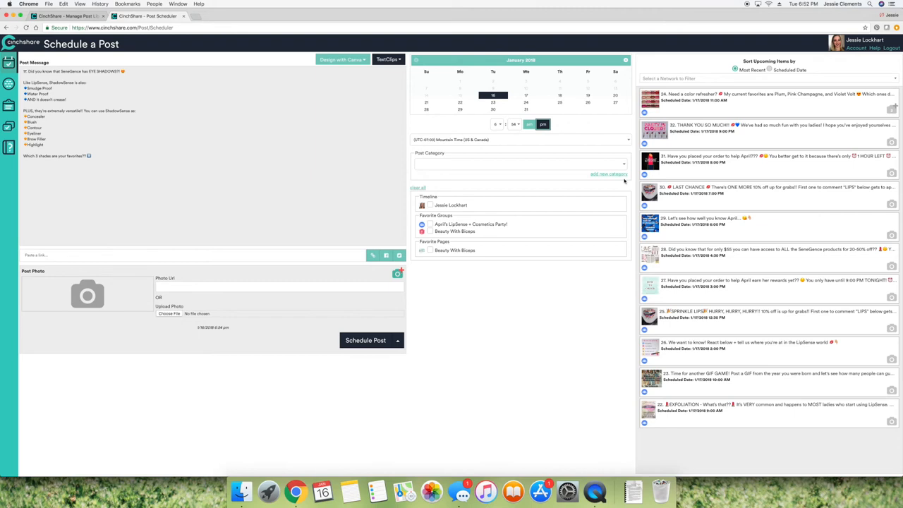
pyautogui.moveTo(373, 23)
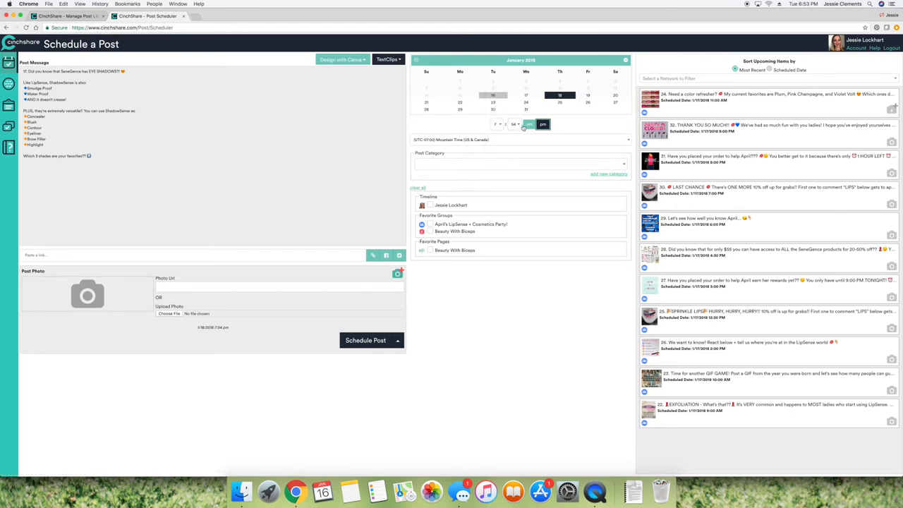
# - Schedule the ShadowSense post for Jan 18, 7:00 pm to Beauty With Biceps
pyautogui.click(508, 125)
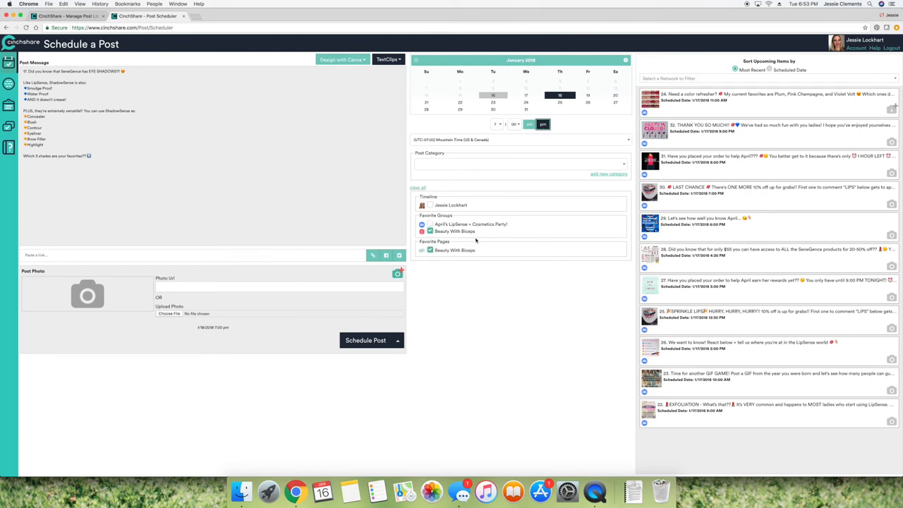
pyautogui.click(365, 340)
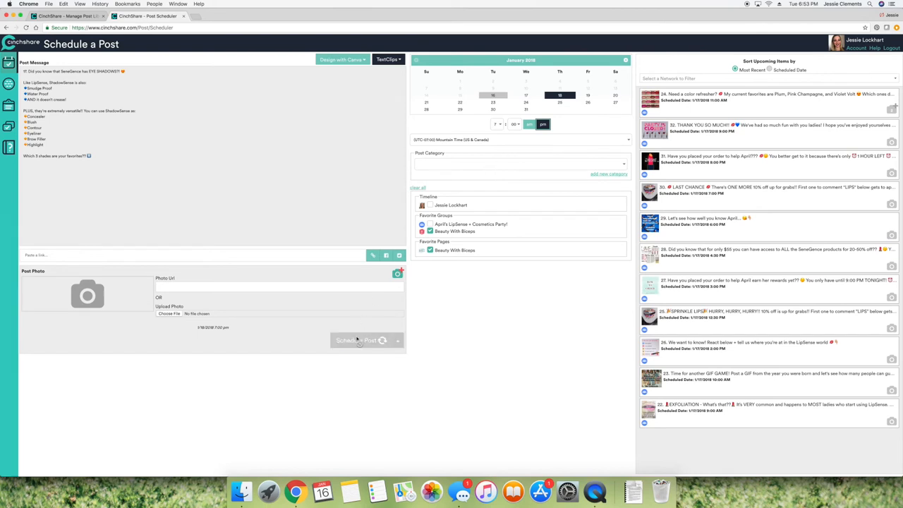
pyautogui.click(358, 340)
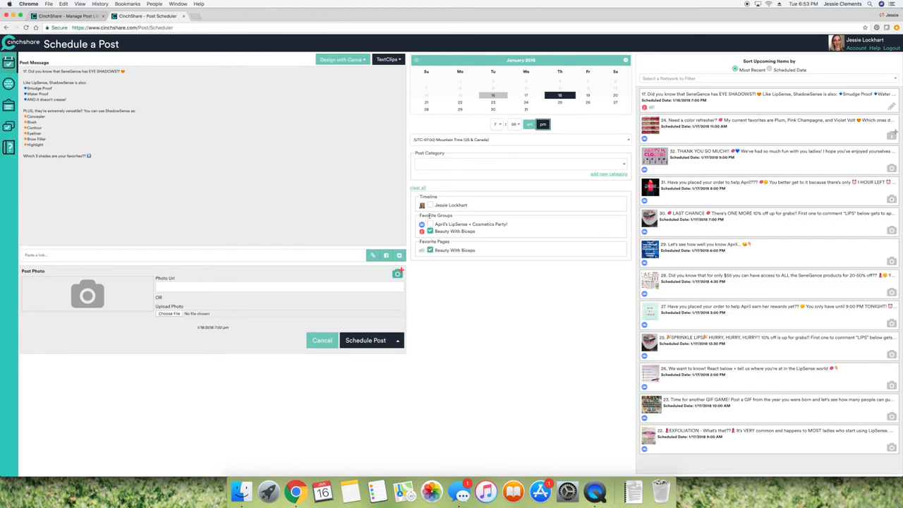
# - Copy the post to April's LipSense + Cosmetics Party for 8:00 pm, dropping Beauty With Biceps
pyautogui.click(430, 225)
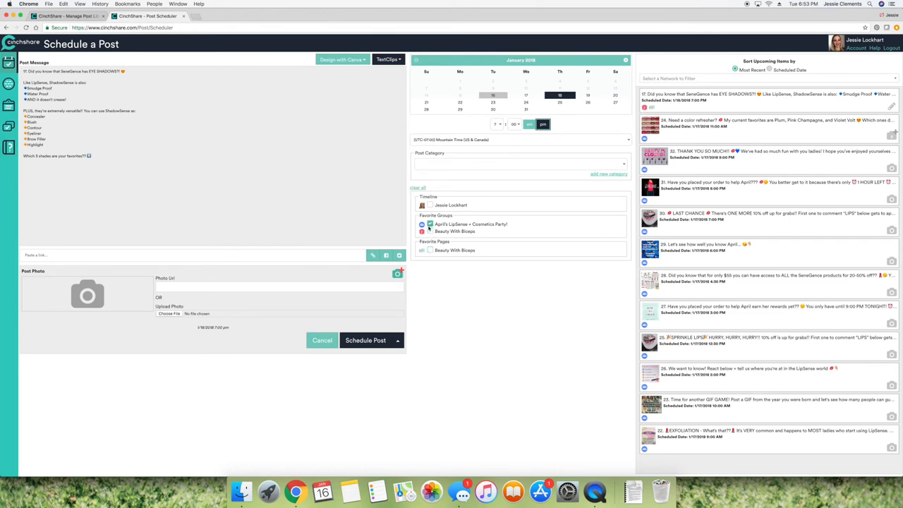
pyautogui.click(496, 124)
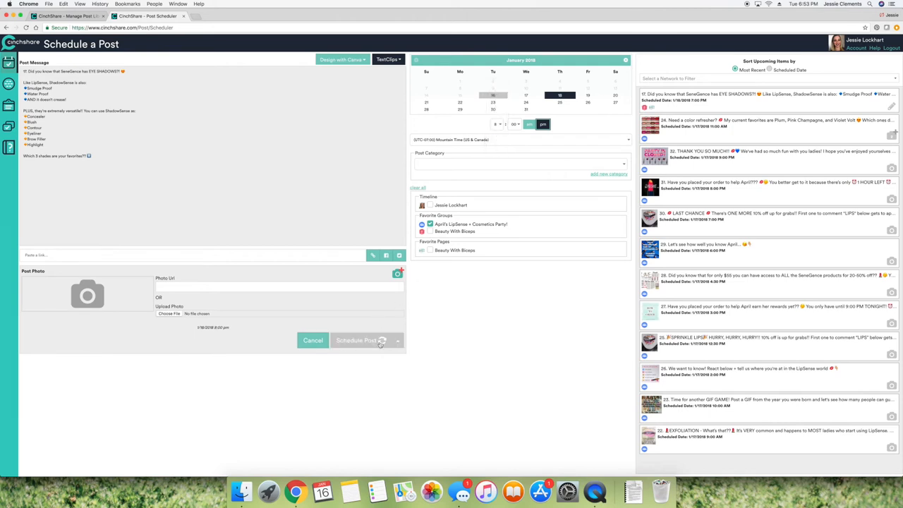
pyautogui.click(362, 340)
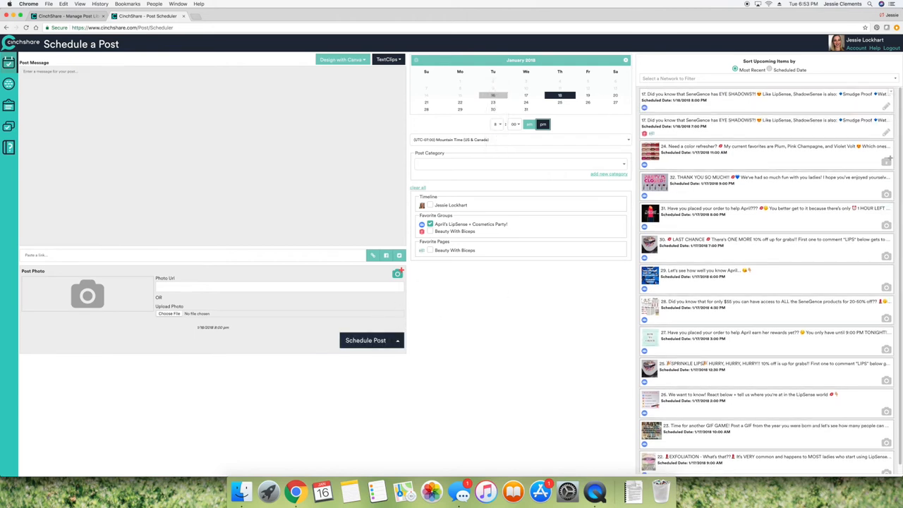
pyautogui.moveTo(795, 117)
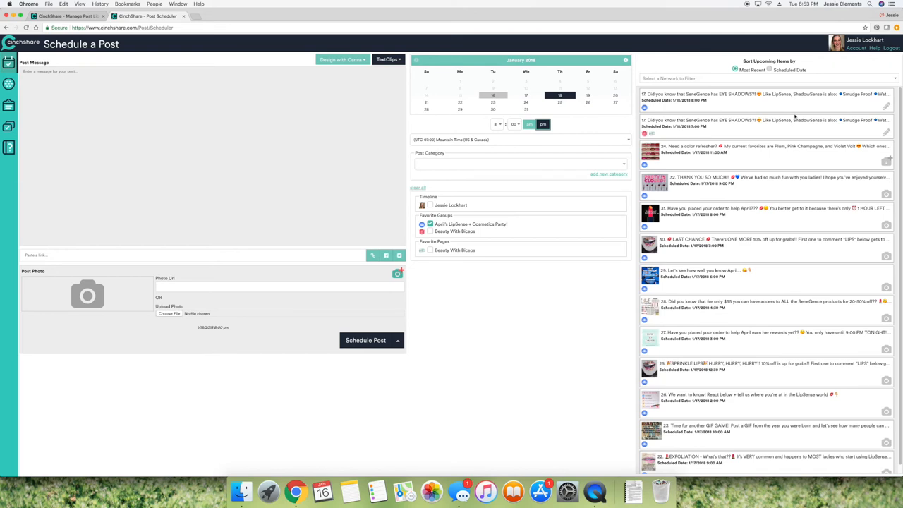
pyautogui.moveTo(733, 127)
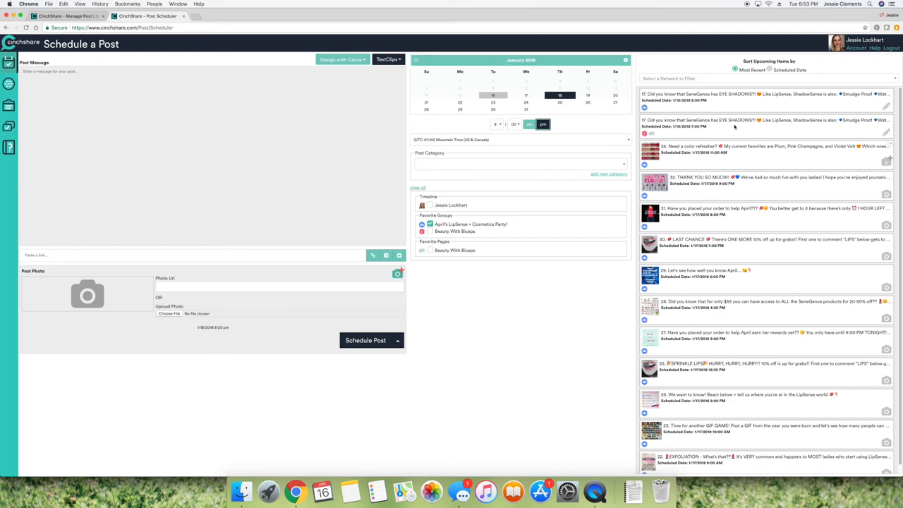
# - Delete both scheduled ShadowSense posts, the 8:00 pm and the 7:00 pm
pyautogui.click(893, 90)
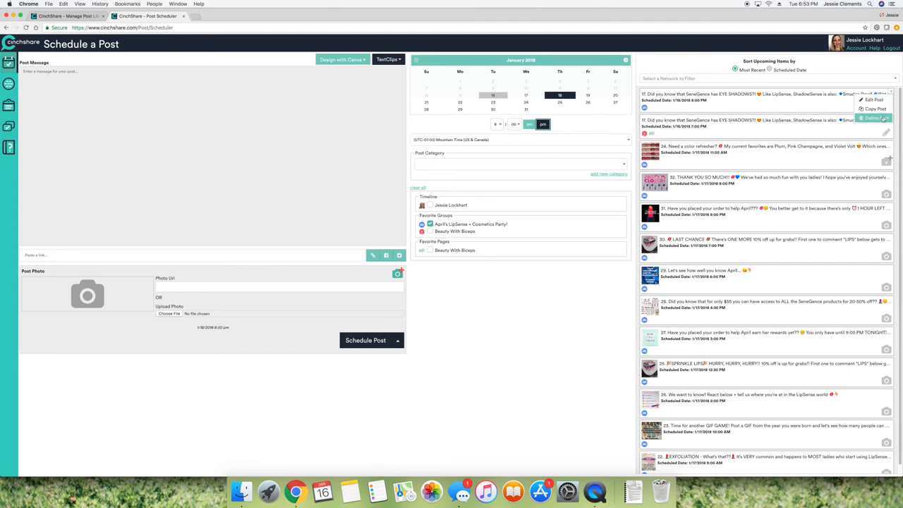
pyautogui.click(876, 118)
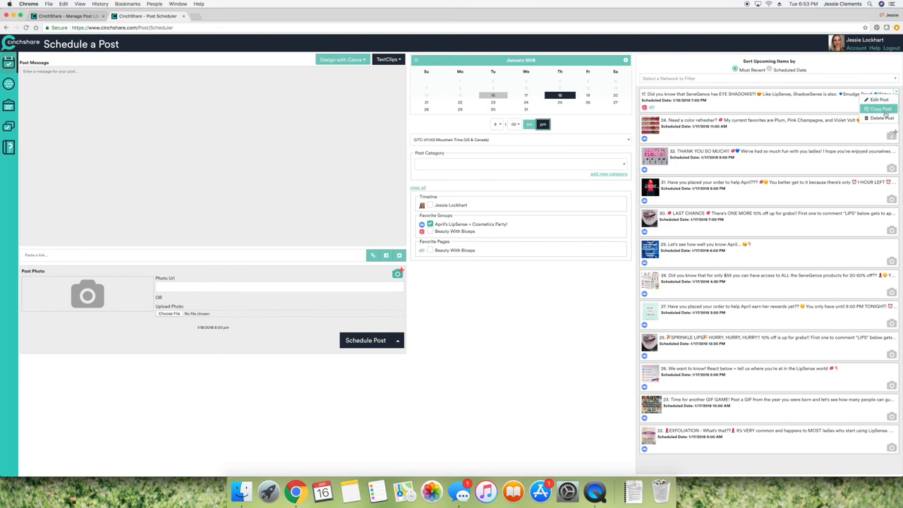
pyautogui.click(878, 117)
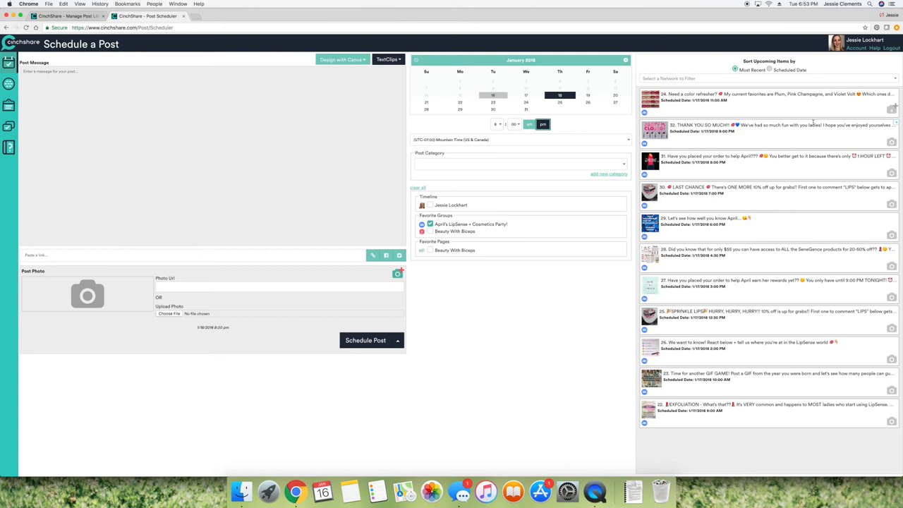
pyautogui.moveTo(340, 115)
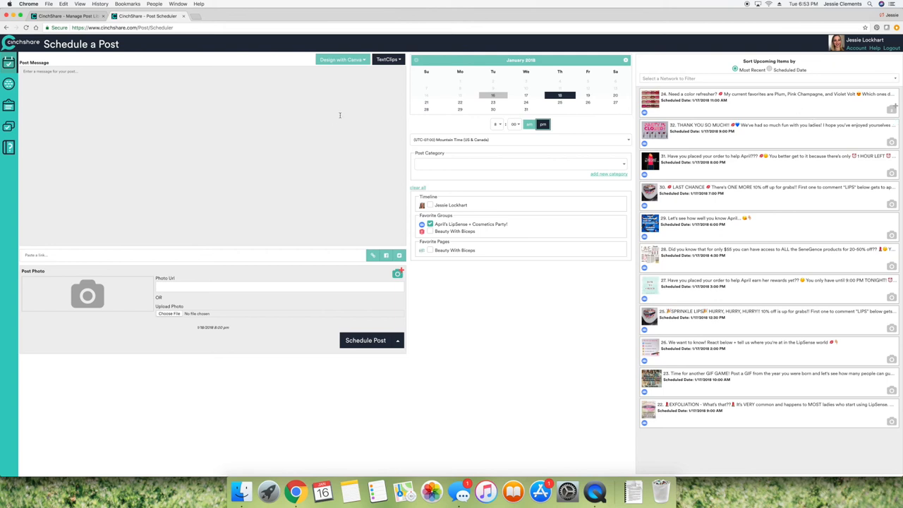
pyautogui.moveTo(520, 291)
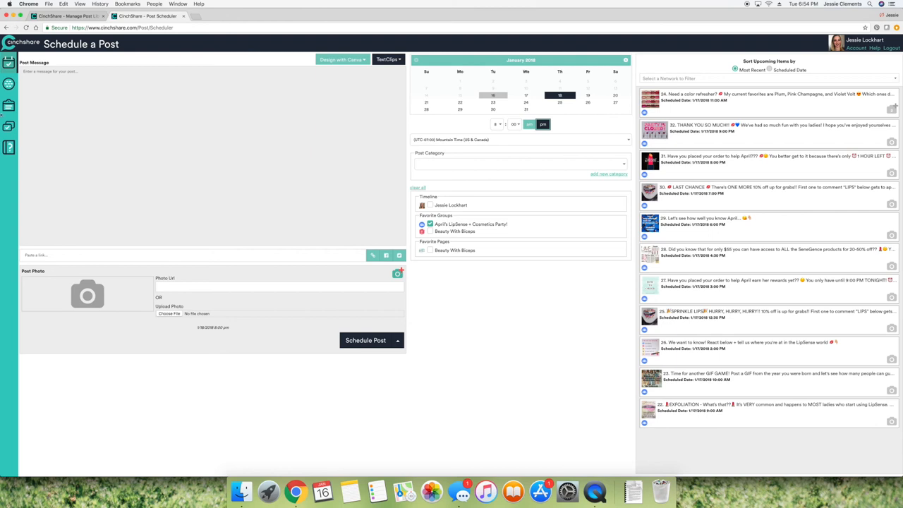
# - Revisit the My Networks page, then return to a blank Schedule a Post page
pyautogui.click(8, 89)
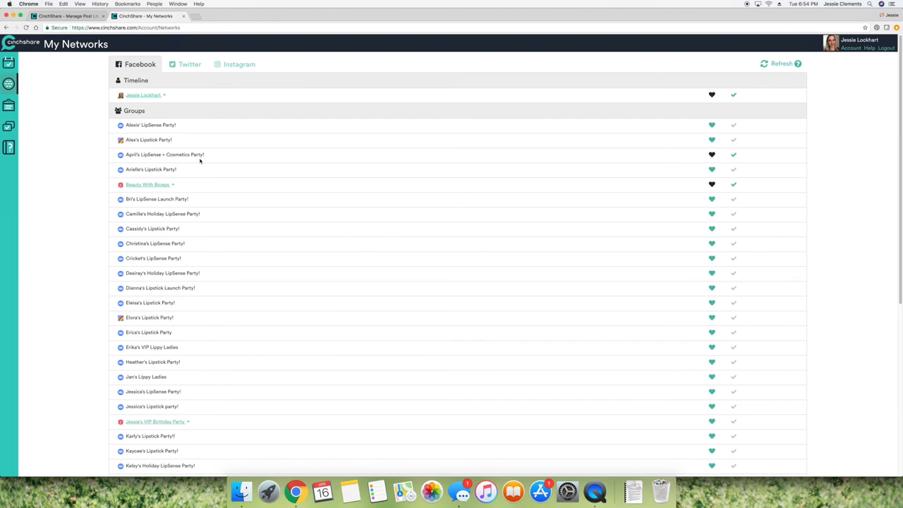
pyautogui.moveTo(188, 162)
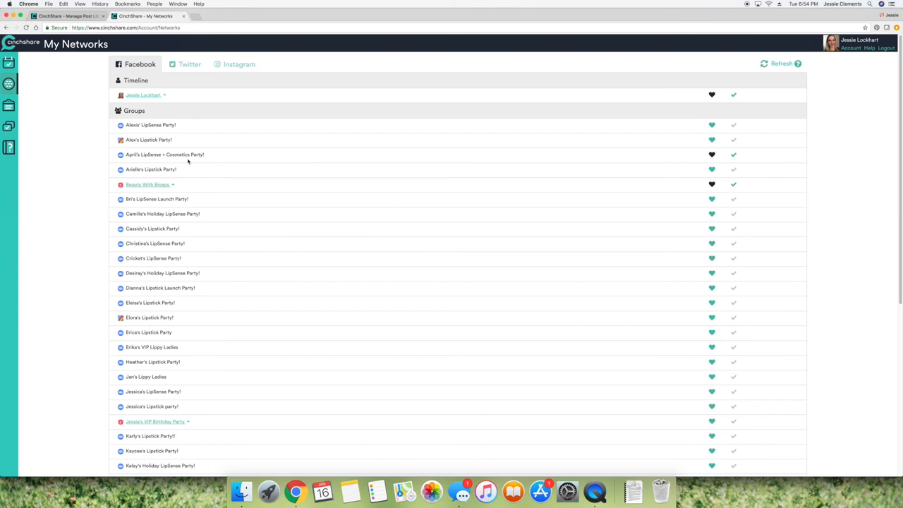
pyautogui.scroll(-3)
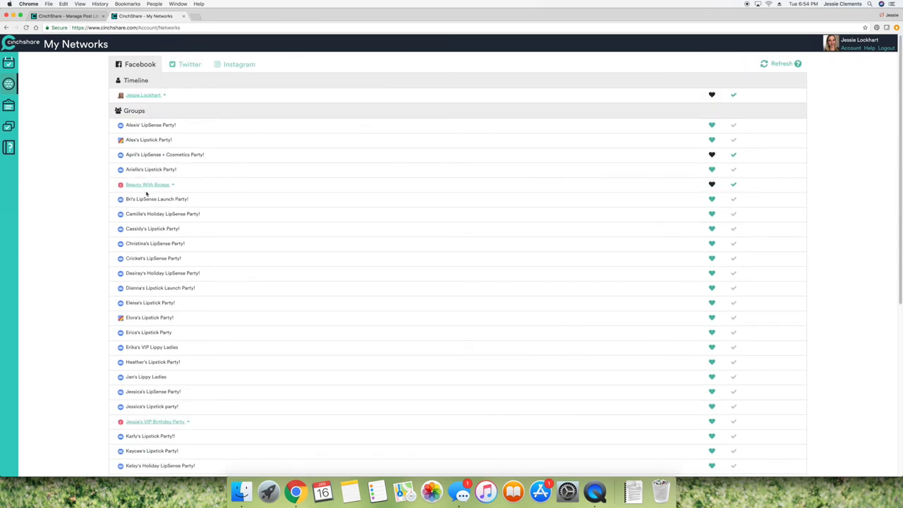
pyautogui.click(13, 66)
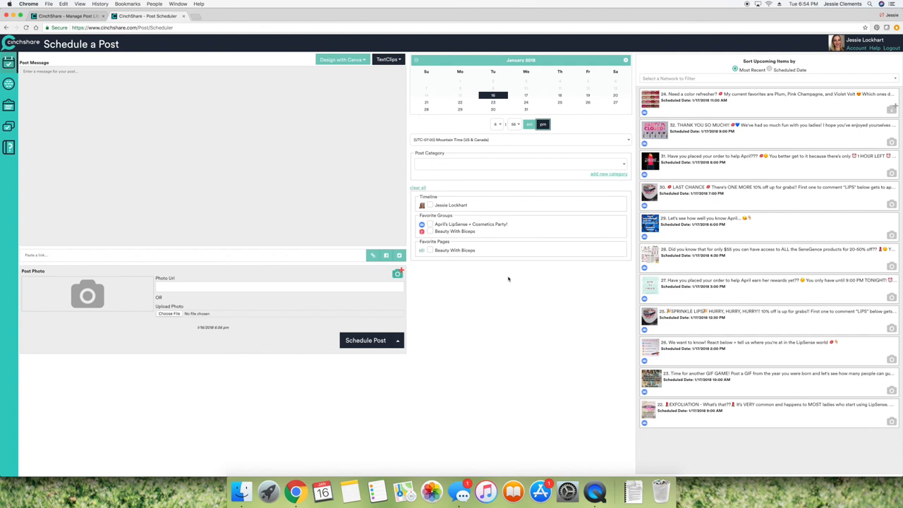
pyautogui.moveTo(365, 340)
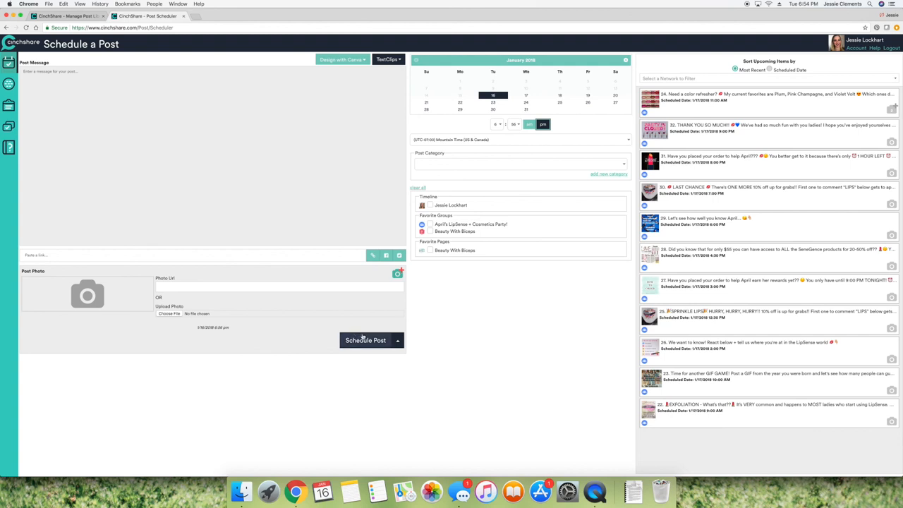
pyautogui.moveTo(559, 324)
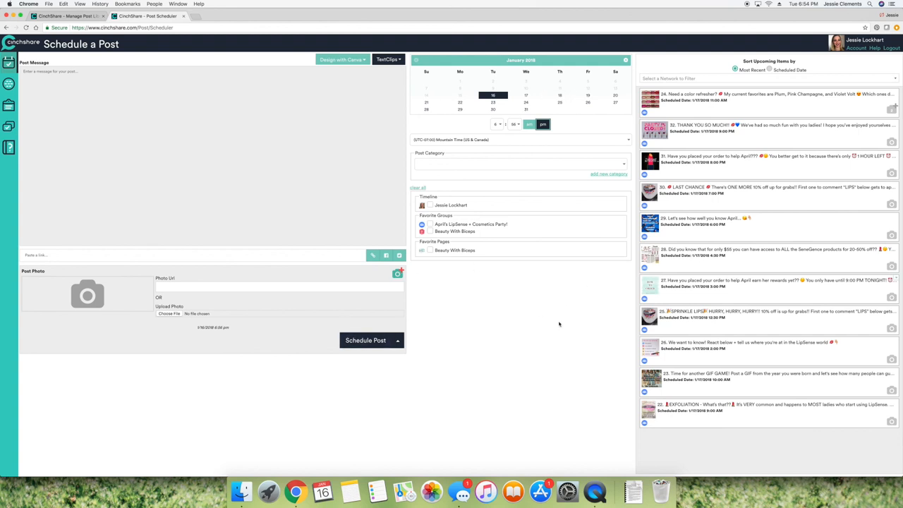
pyautogui.moveTo(802, 203)
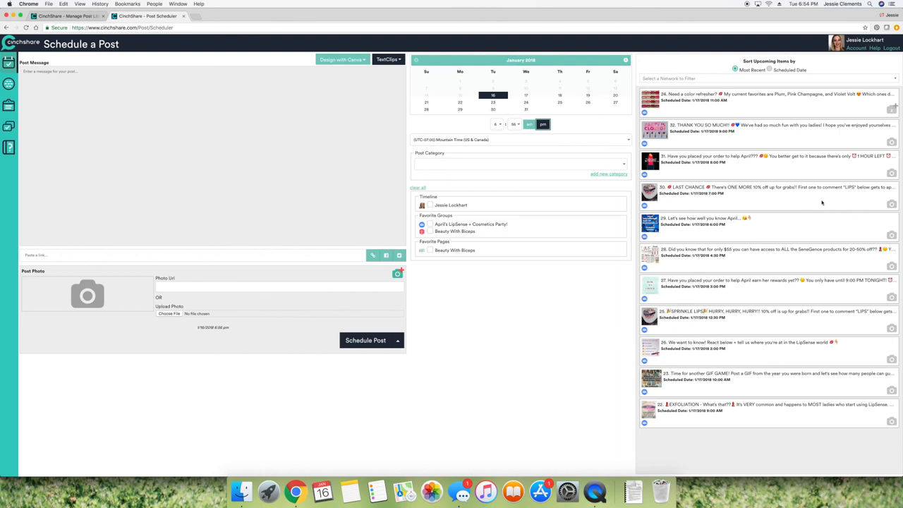
pyautogui.moveTo(450, 342)
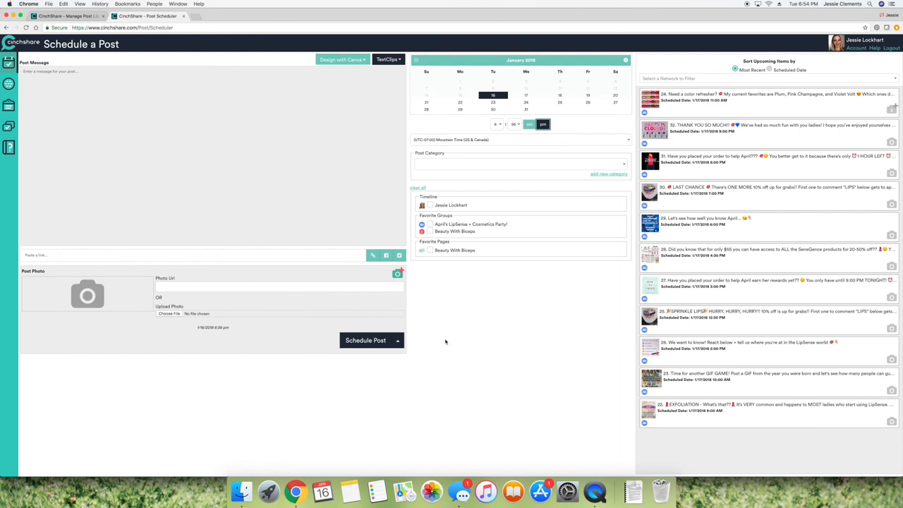
pyautogui.moveTo(625, 412)
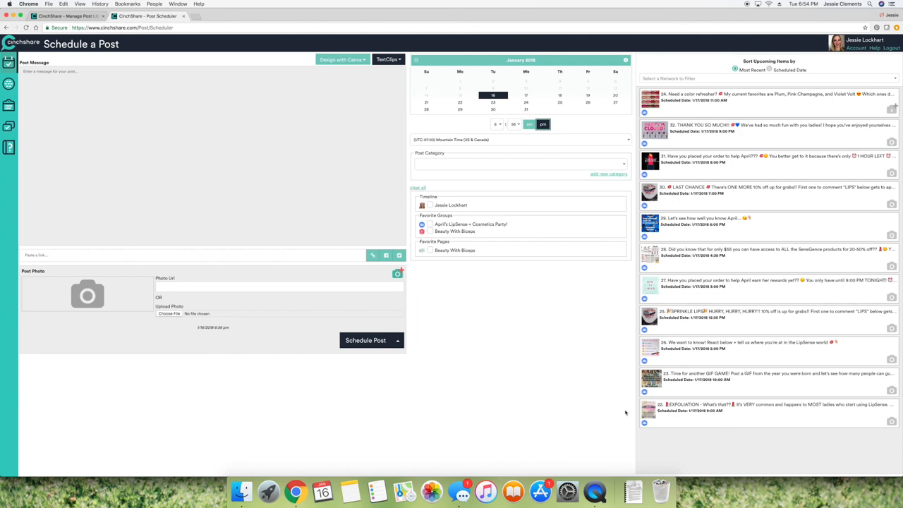